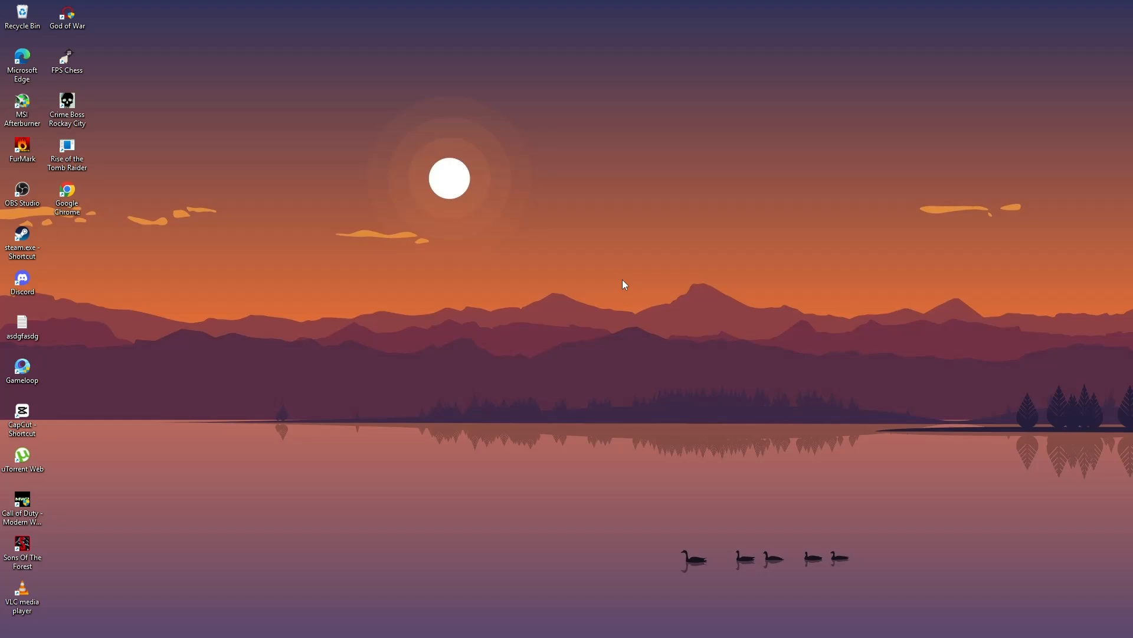
mouse_move(616, 287)
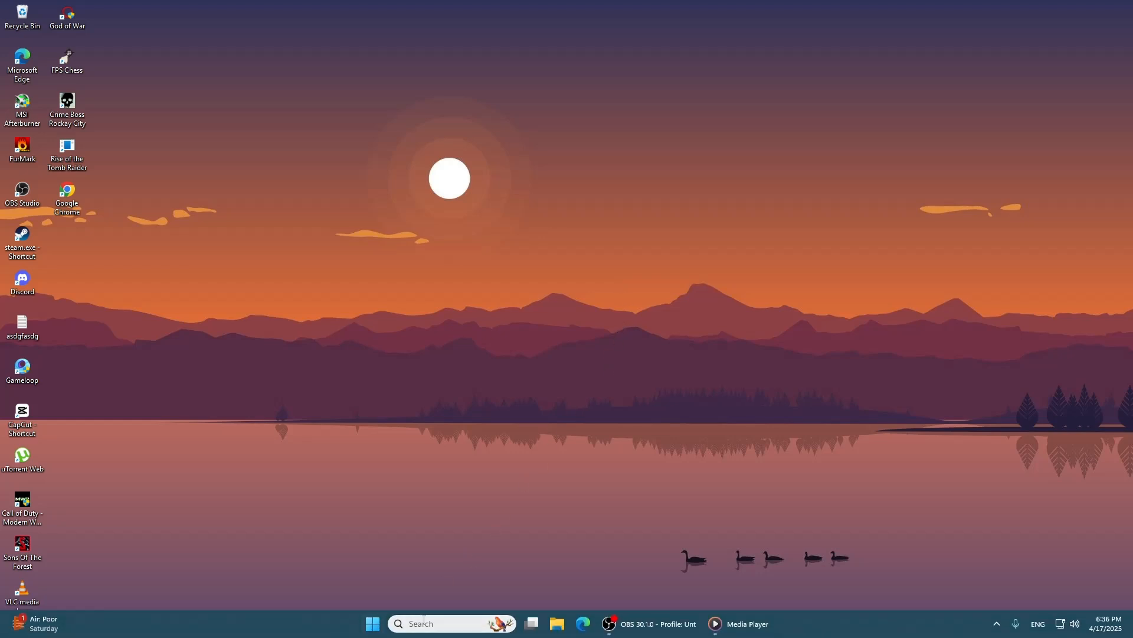
Launch Settings from the Start search ('se') and go to the Time & language page
text(se)
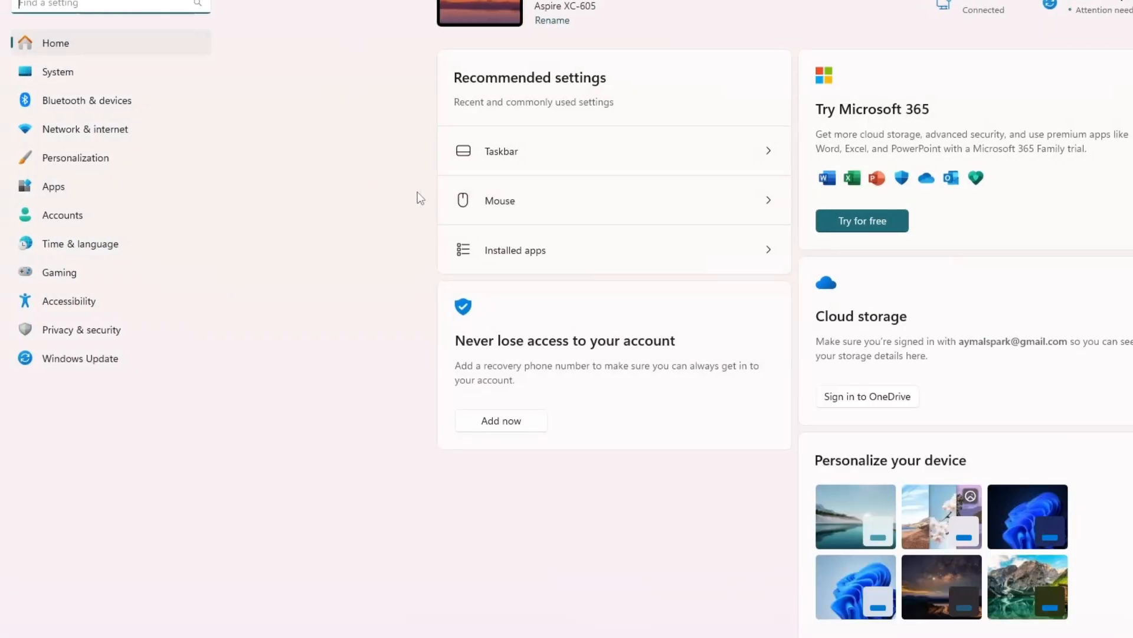
click(80, 243)
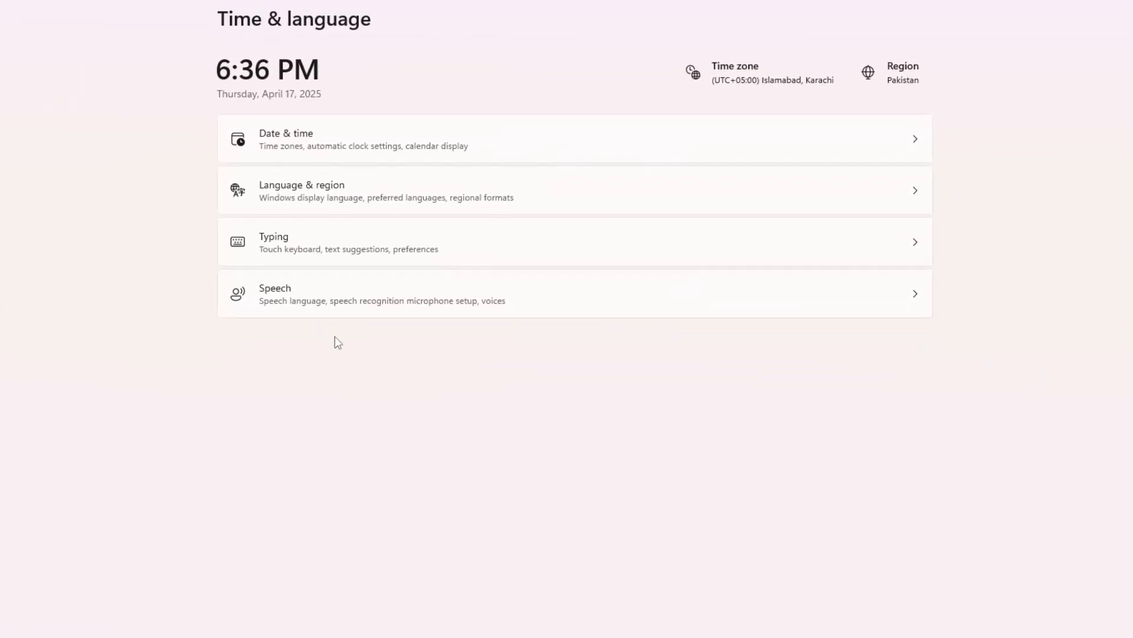
mouse_move(321, 198)
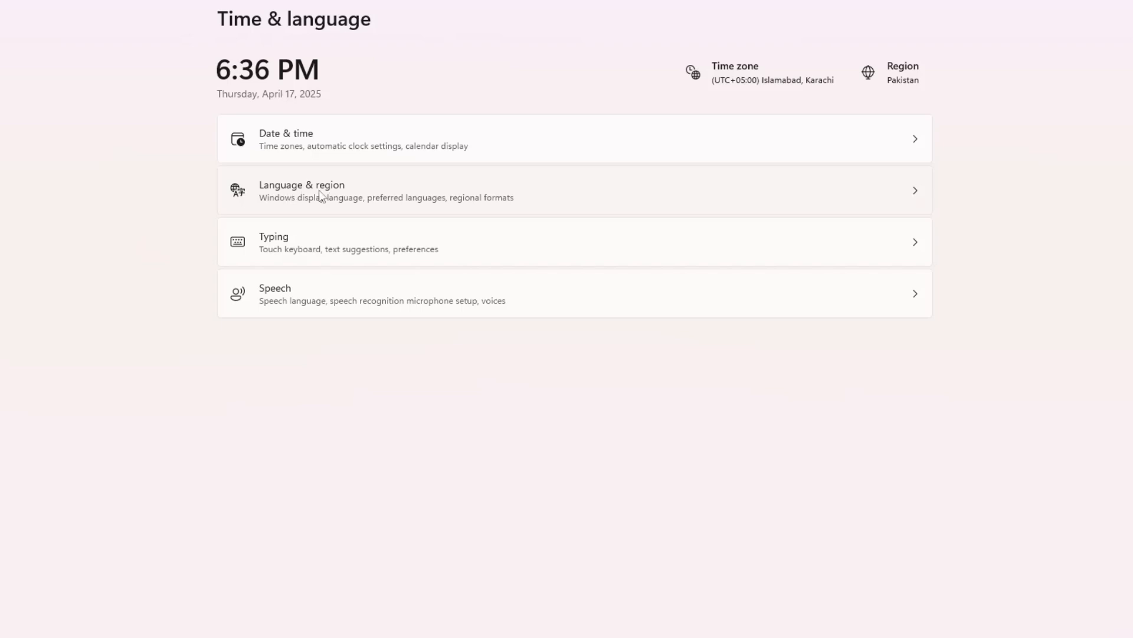
Go to Language & region and show the extra options for French (France)
click(324, 191)
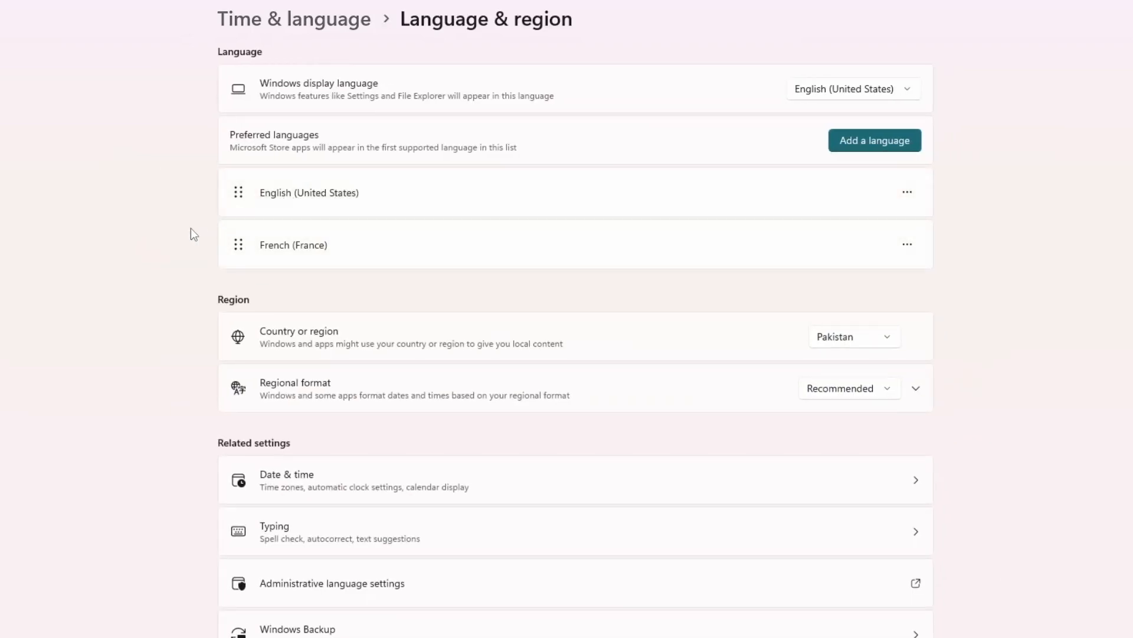
mouse_move(578, 272)
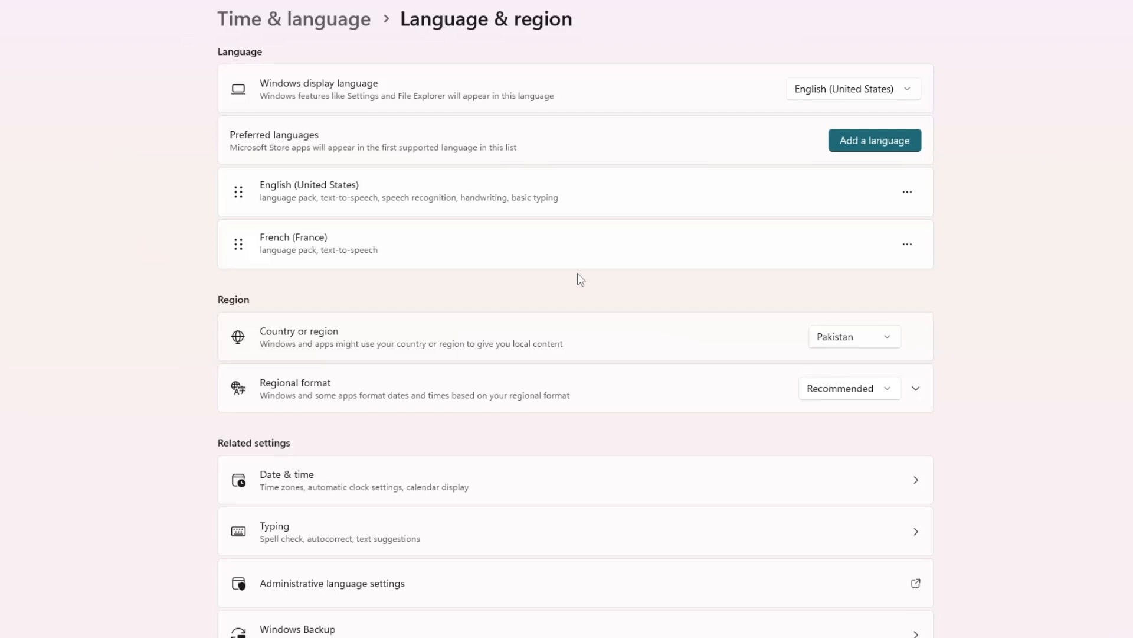
mouse_move(907, 244)
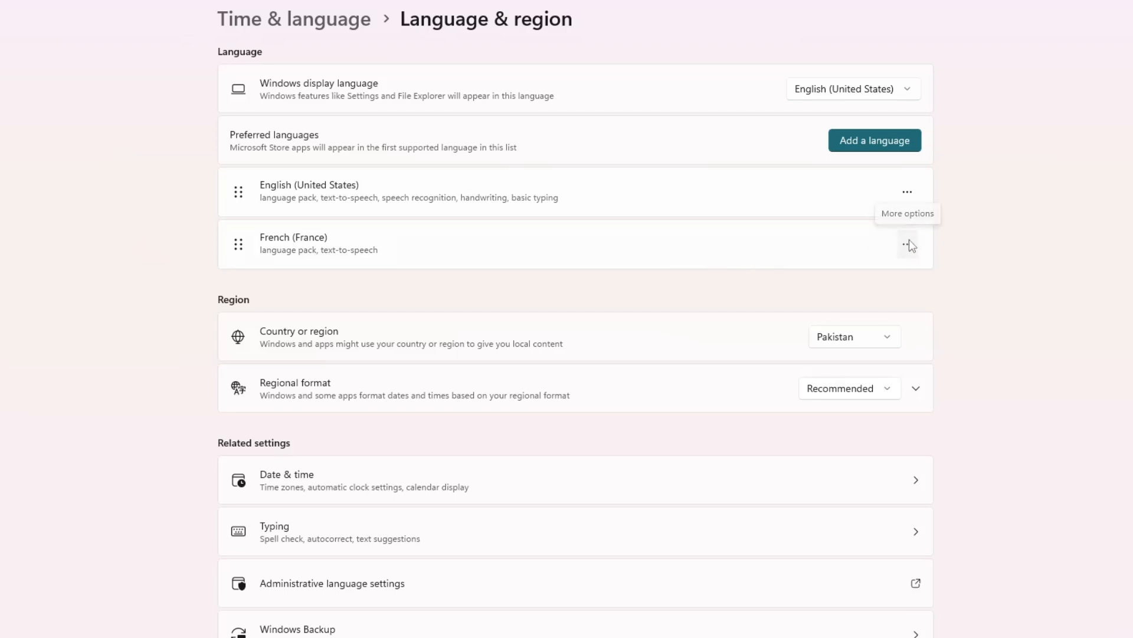
click(907, 244)
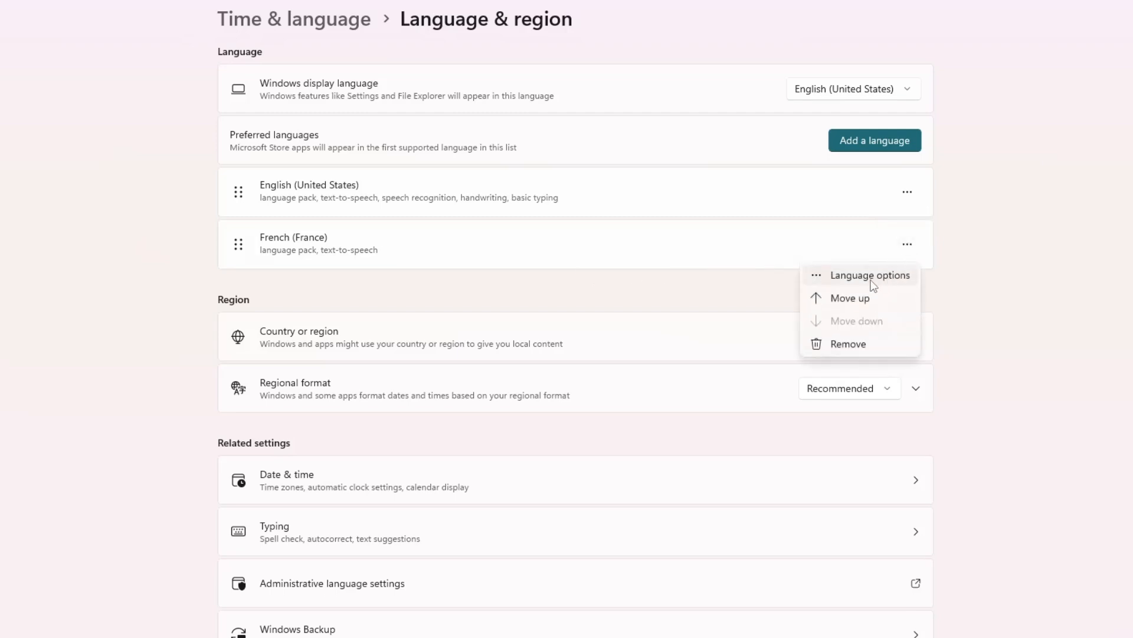
View the French (France) language options page with its features and installed keyboards
click(869, 276)
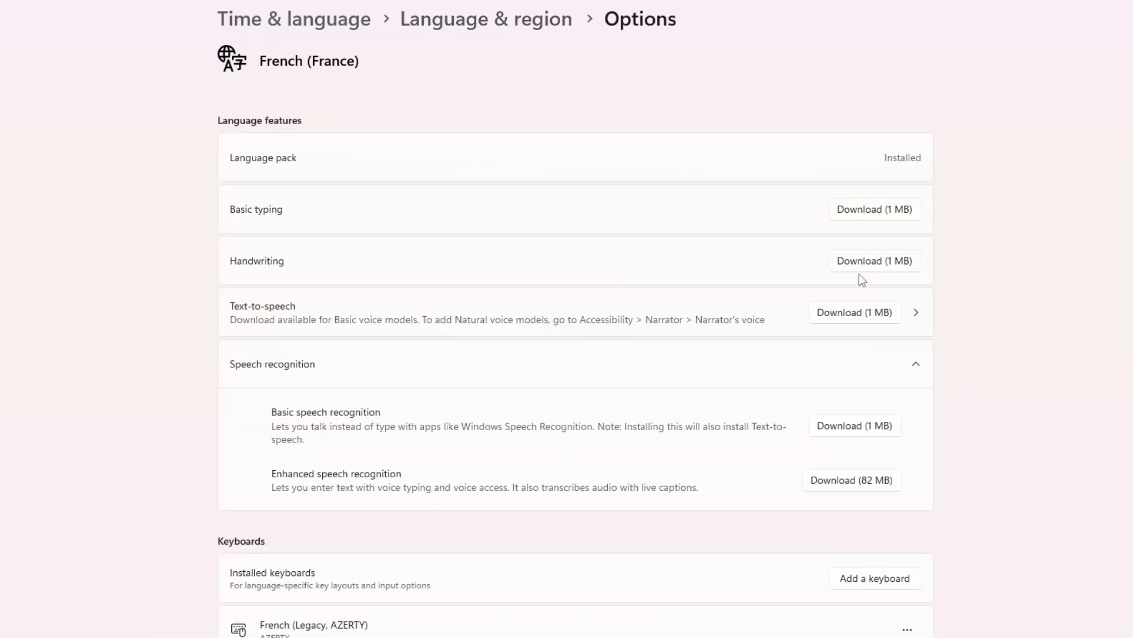
scroll(down, 3)
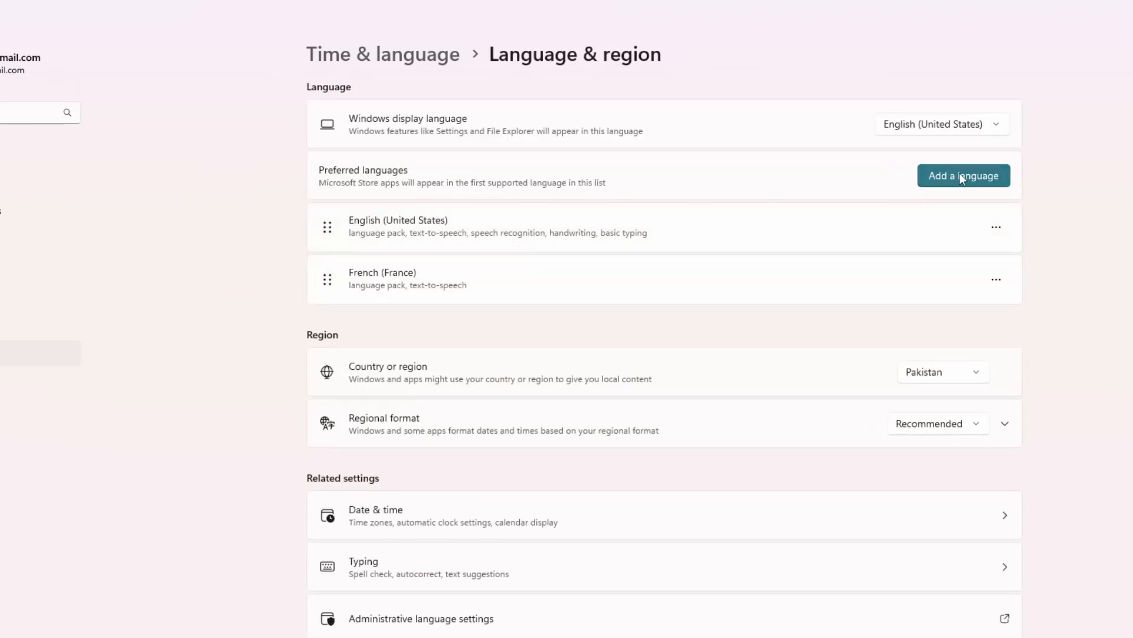
mouse_move(929, 130)
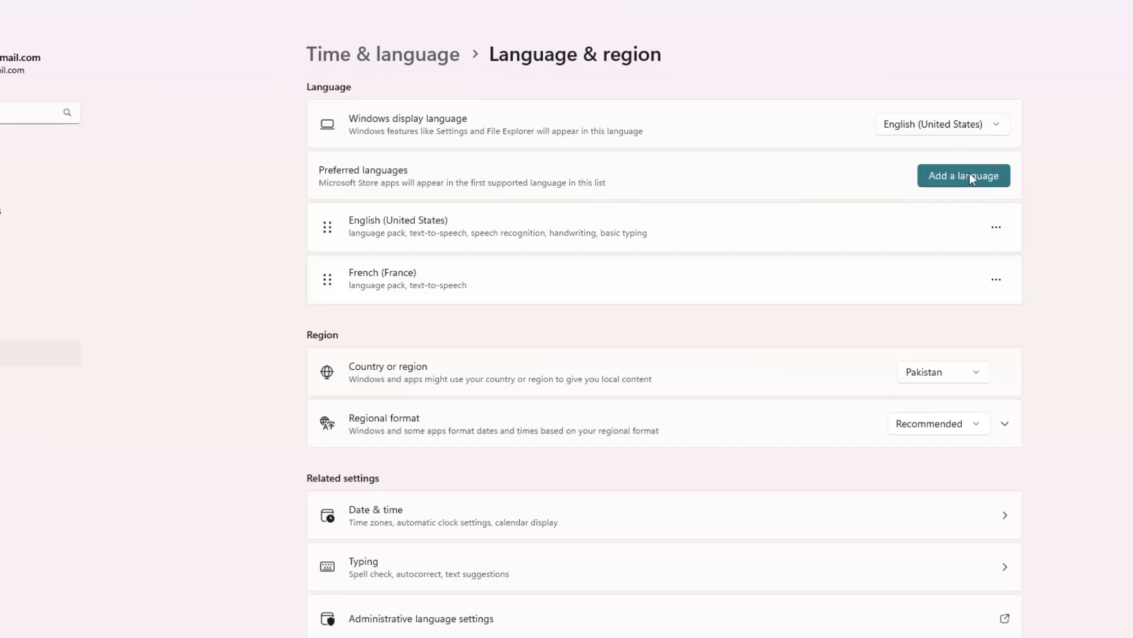
mouse_move(678, 336)
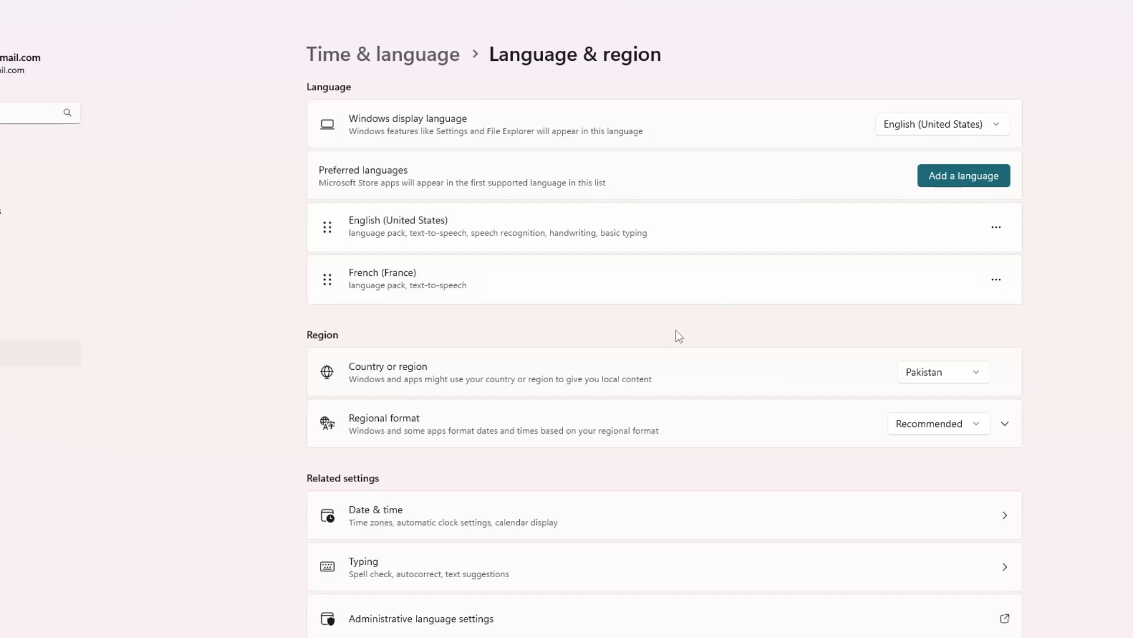
mouse_move(574, 269)
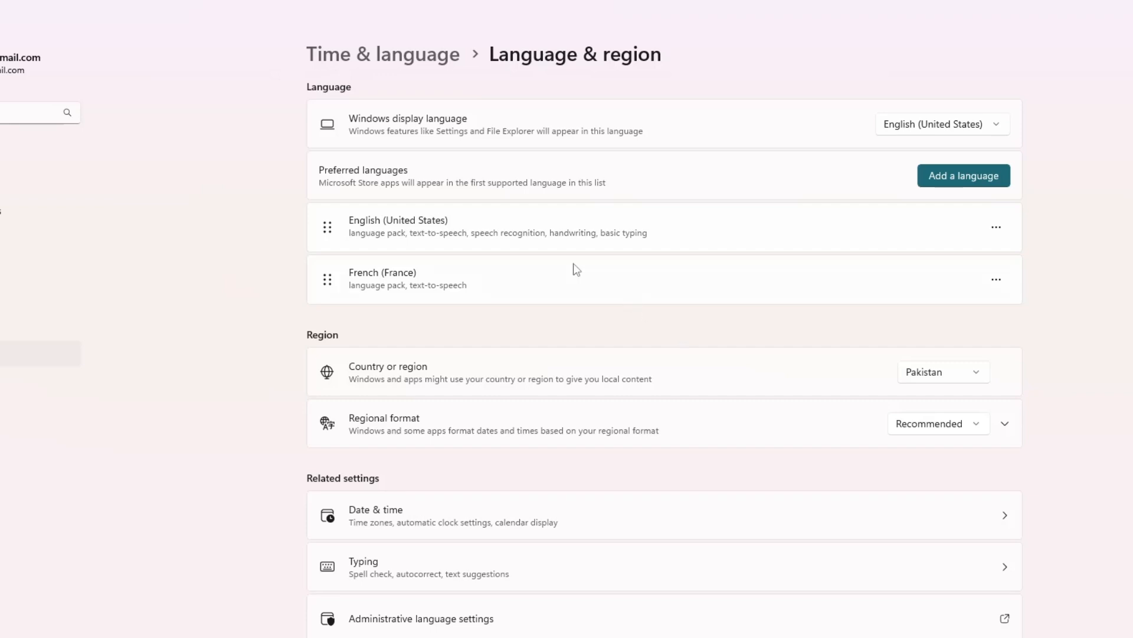
Return via Time & language and Language & region to the Typing settings page
click(379, 54)
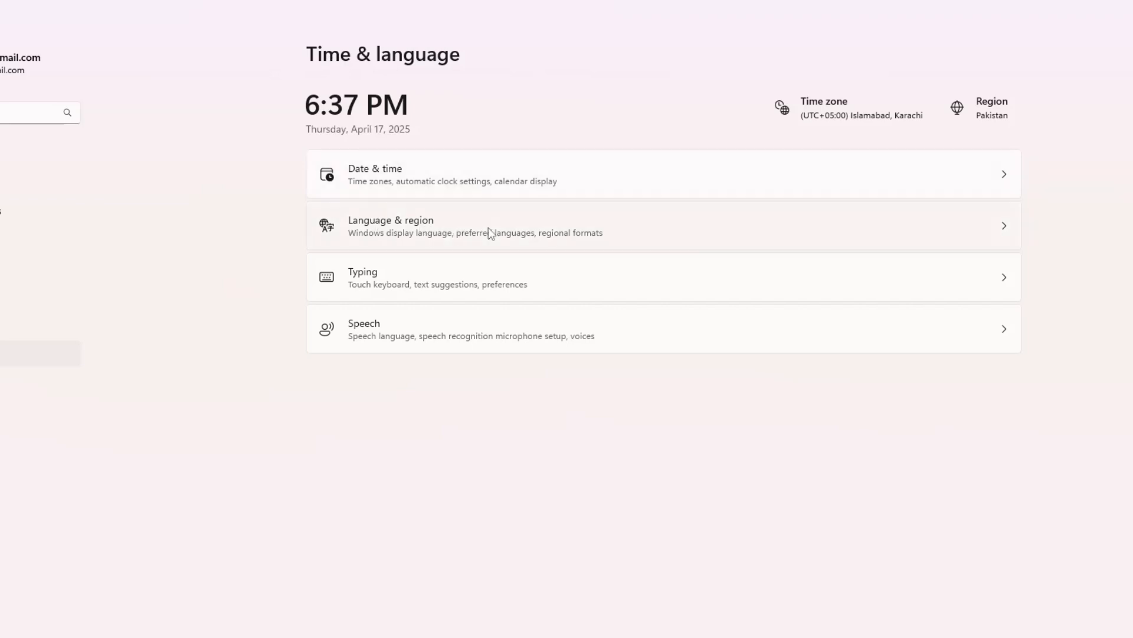
click(474, 228)
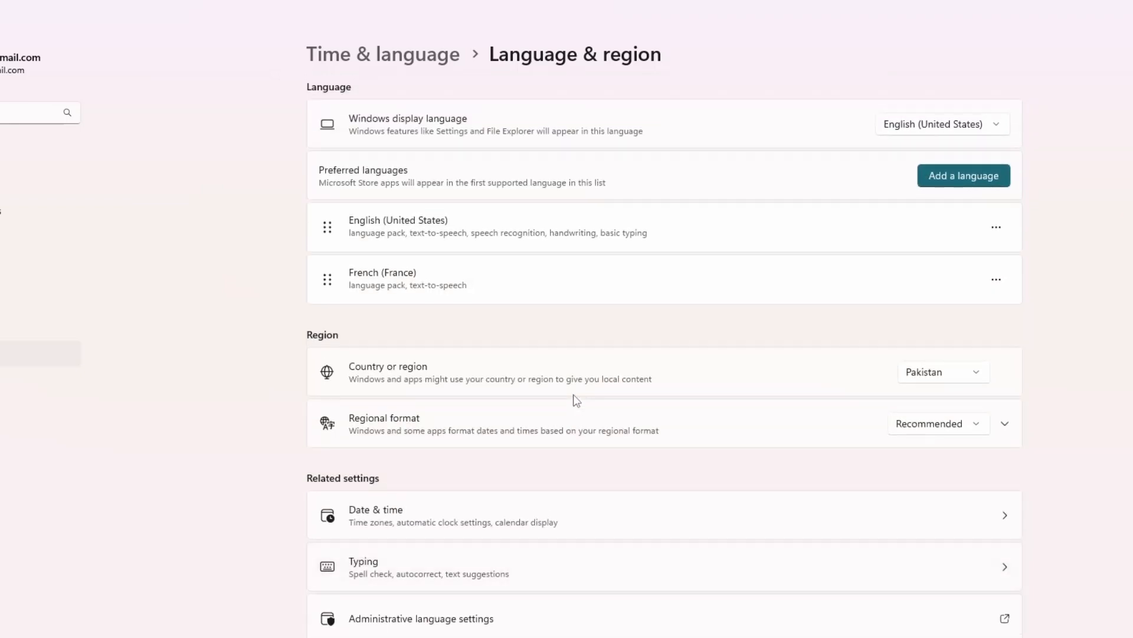
mouse_move(351, 484)
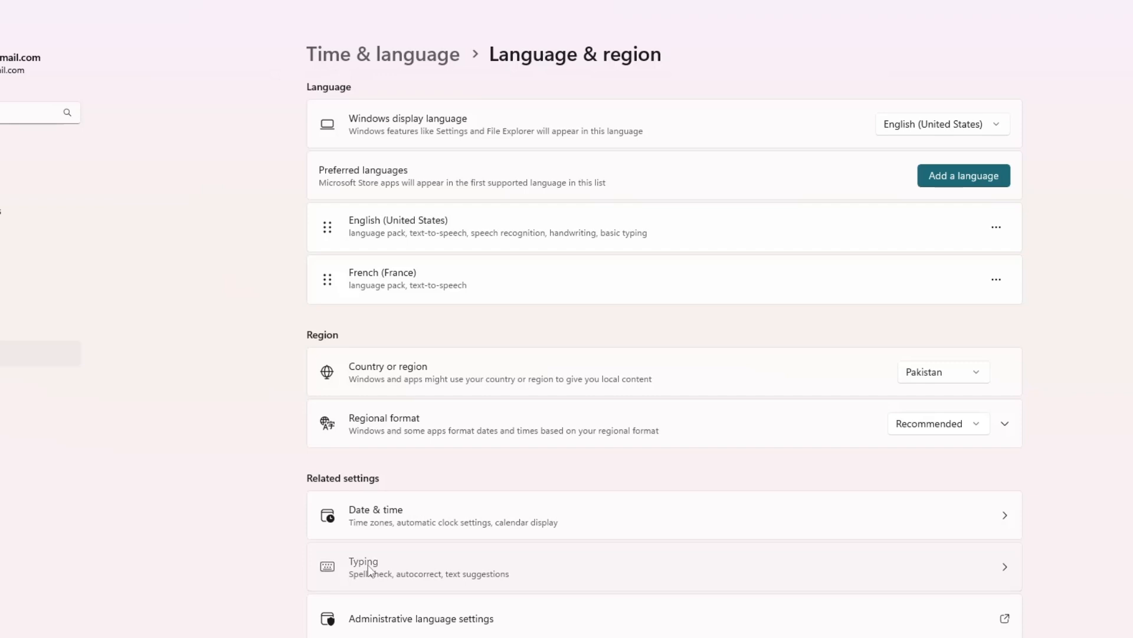
click(368, 567)
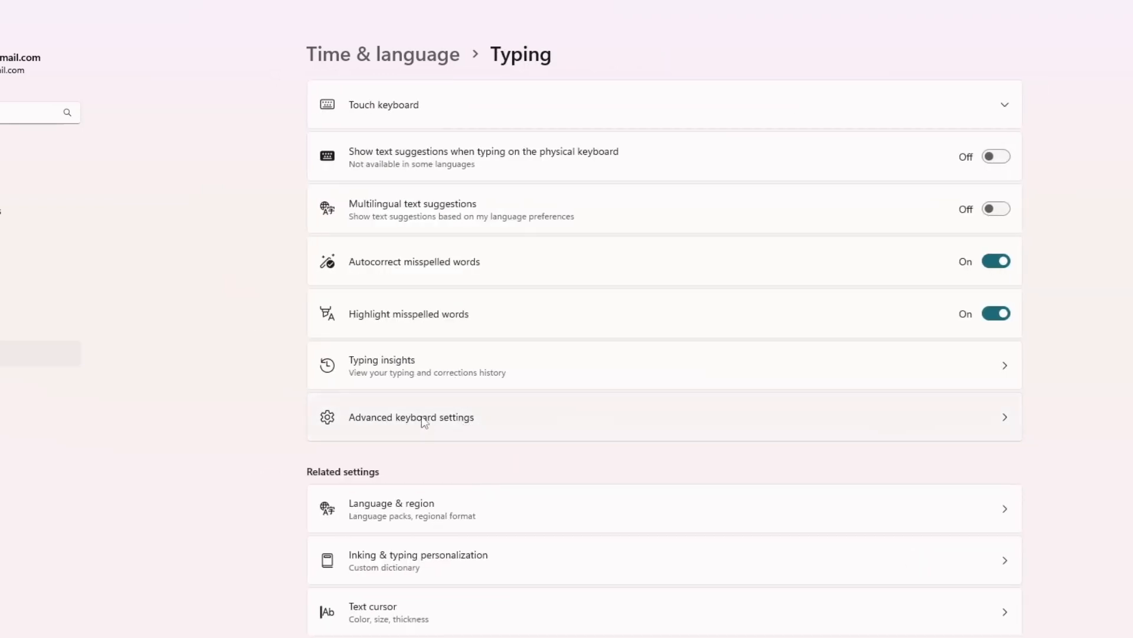
Go to Advanced keyboard settings, leaving both Switching input methods options unchecked
click(411, 418)
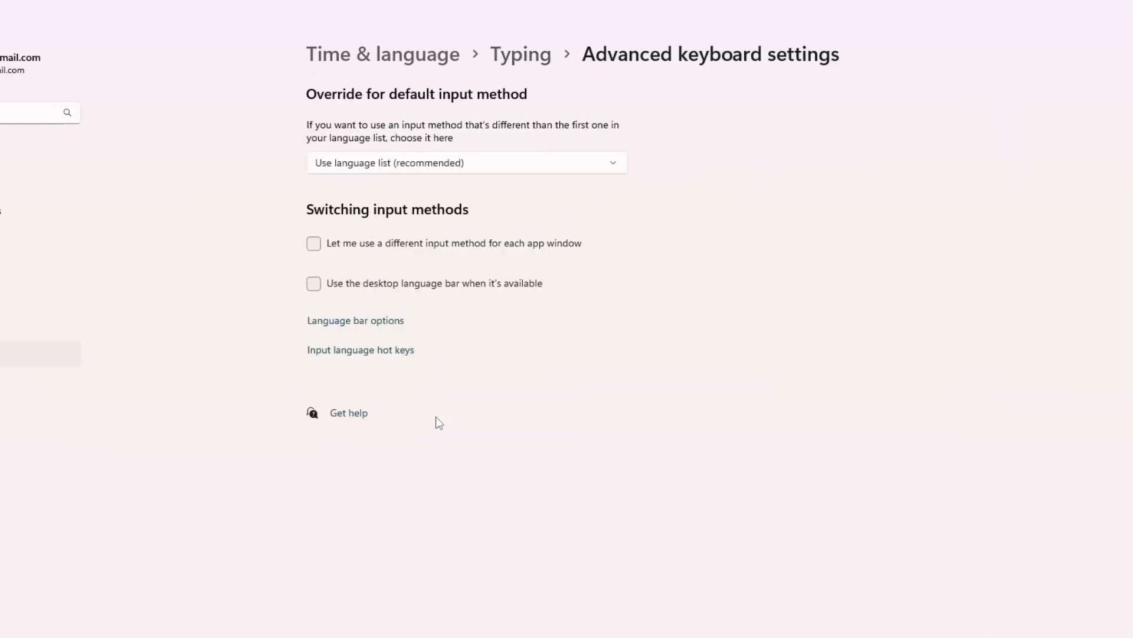
mouse_move(387, 232)
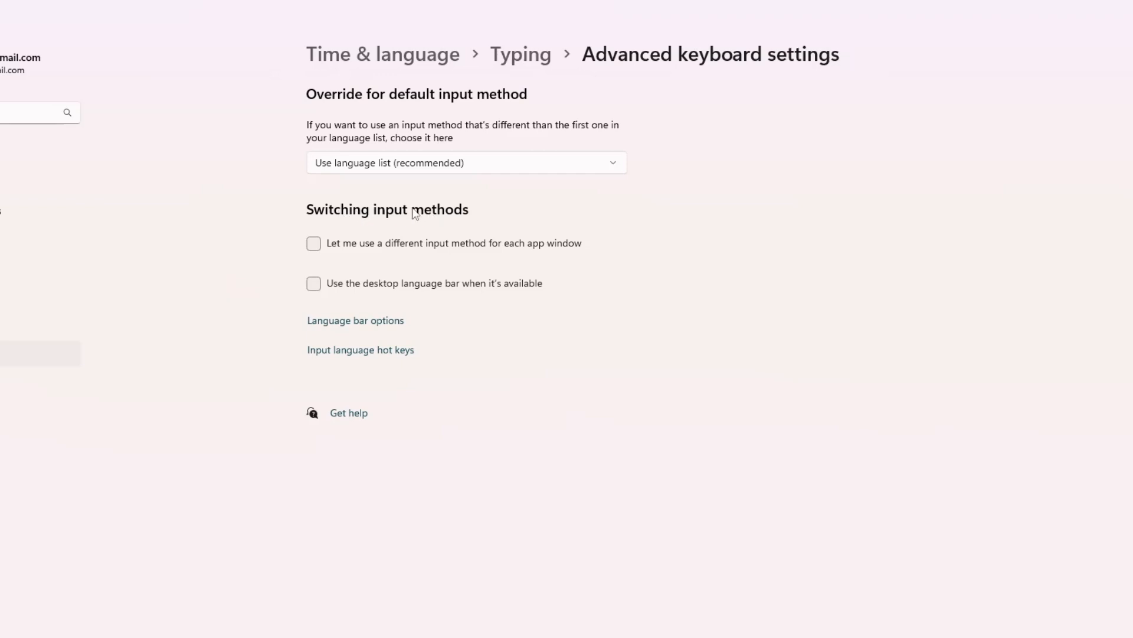
mouse_move(366, 300)
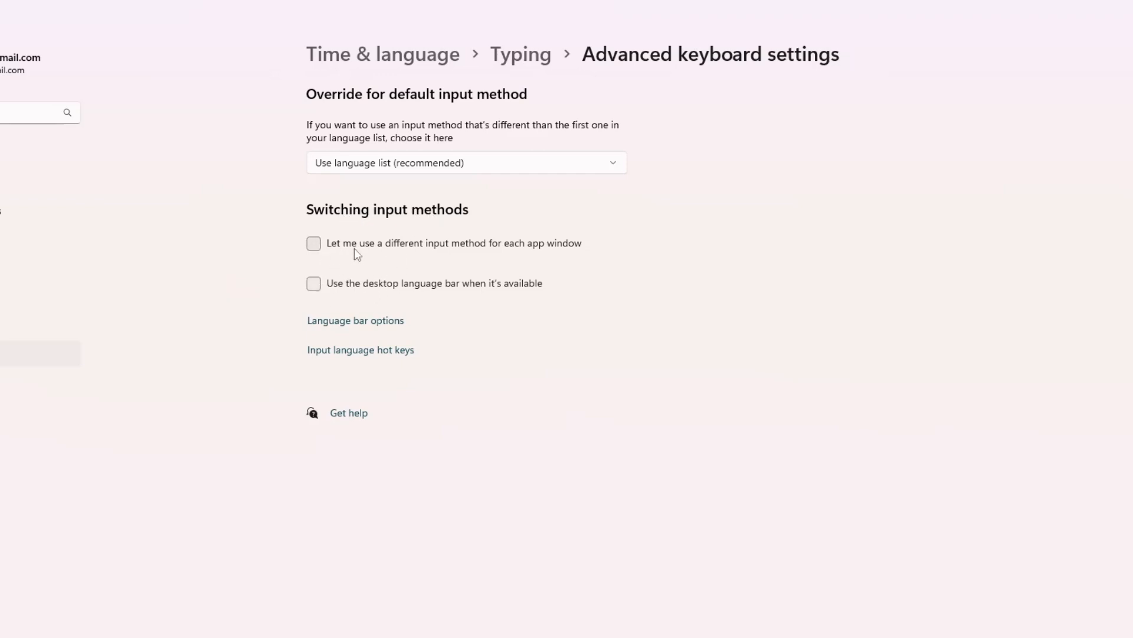
mouse_move(575, 254)
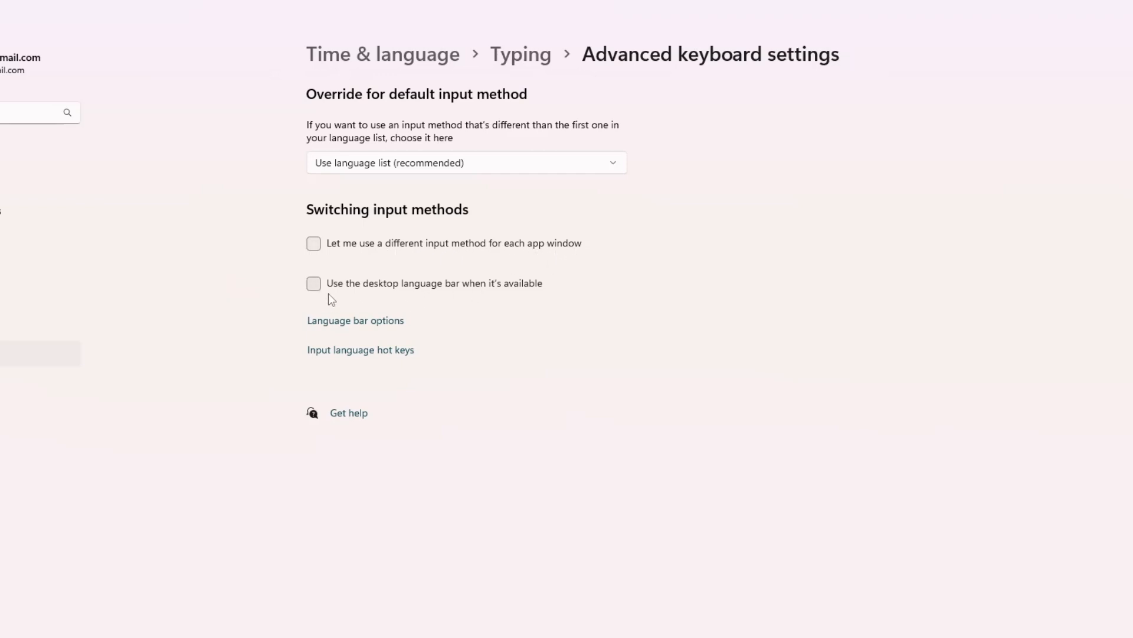
mouse_move(465, 296)
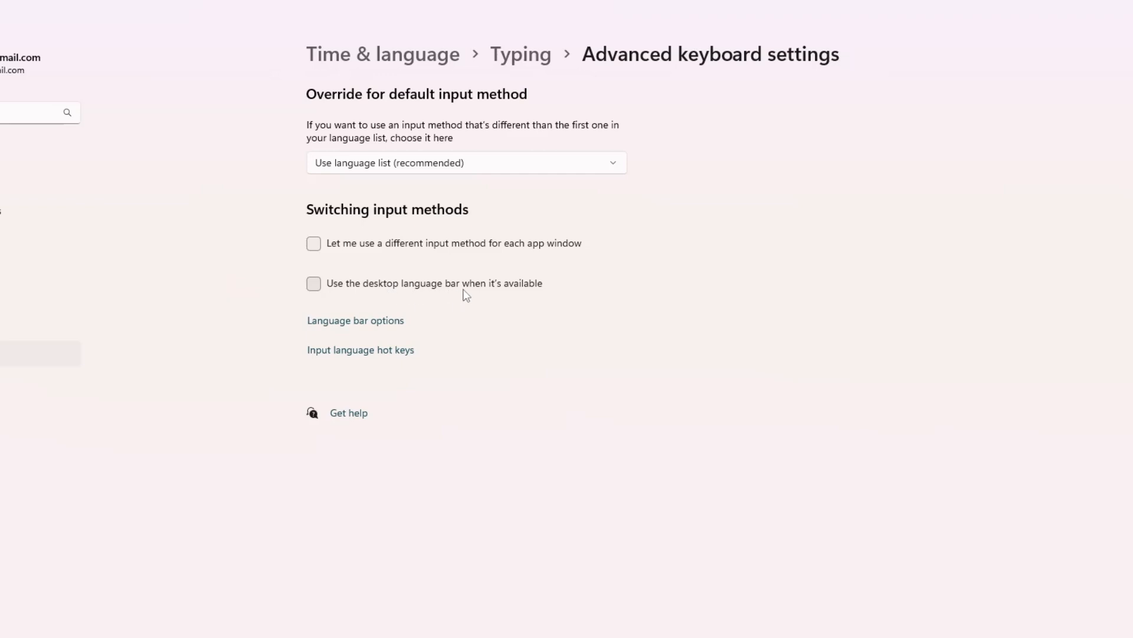
mouse_move(530, 292)
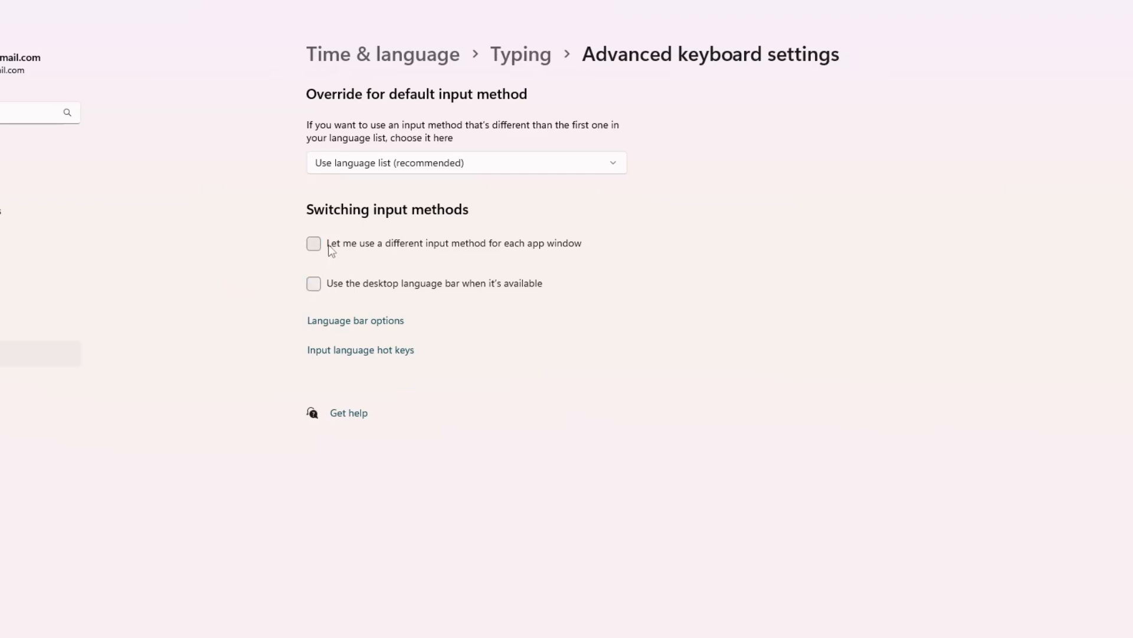
mouse_move(383, 266)
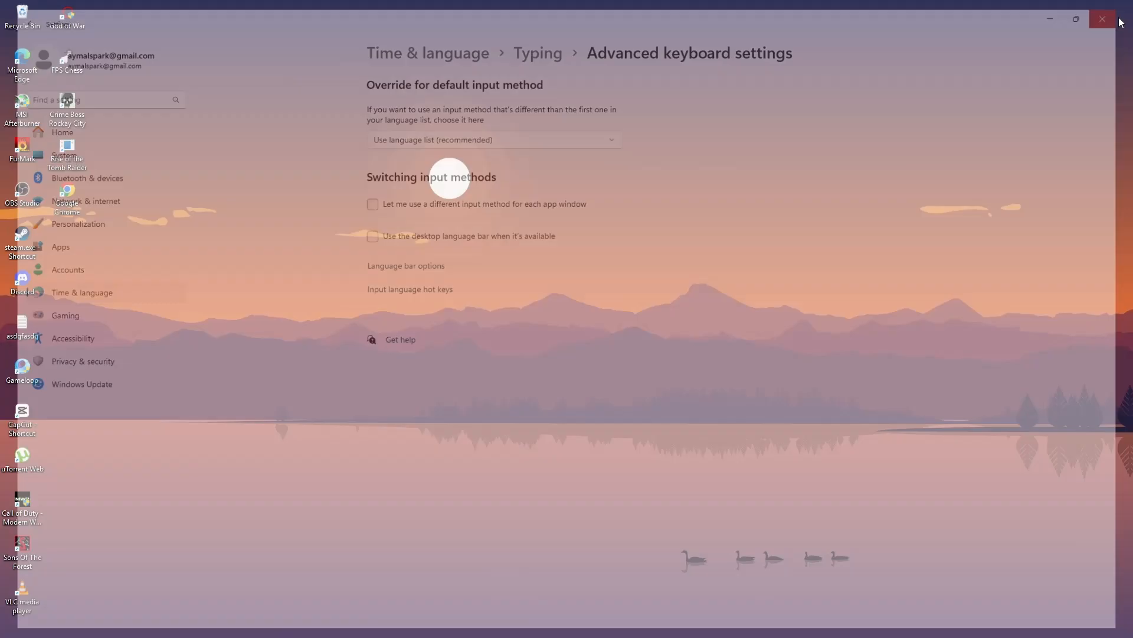
Close the Settings window, leaving only the desktop showing
click(1103, 19)
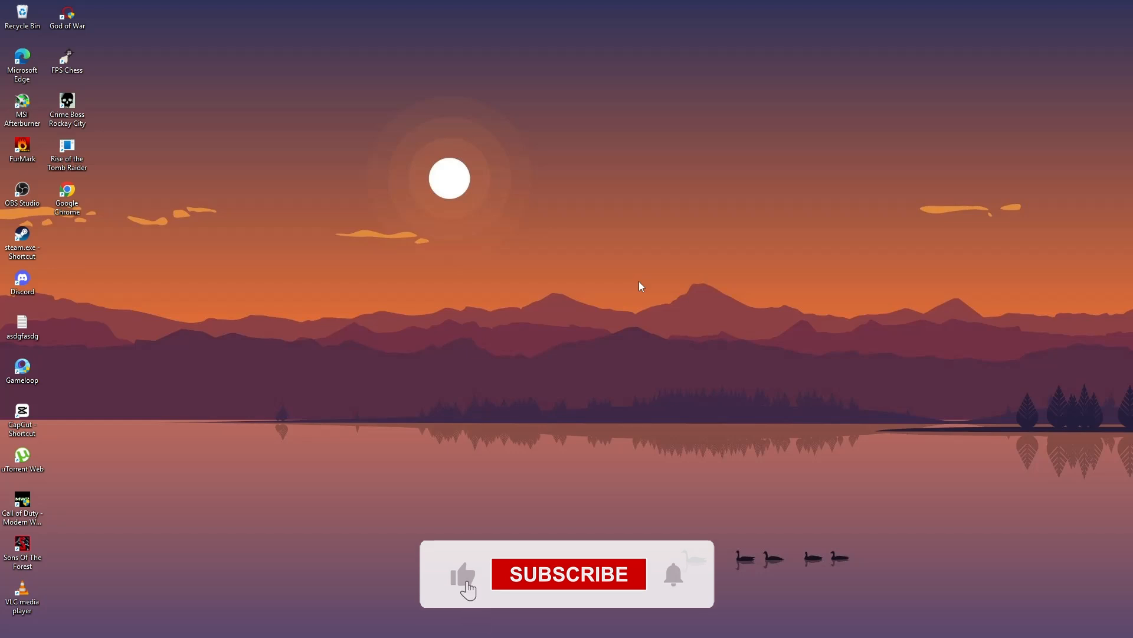
click(564, 574)
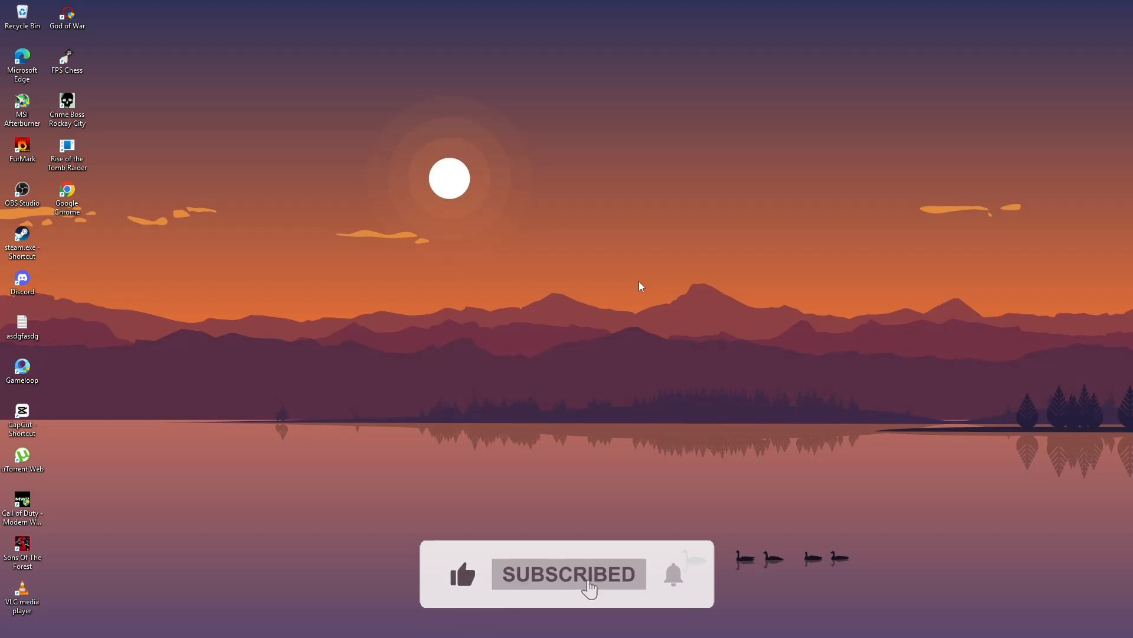